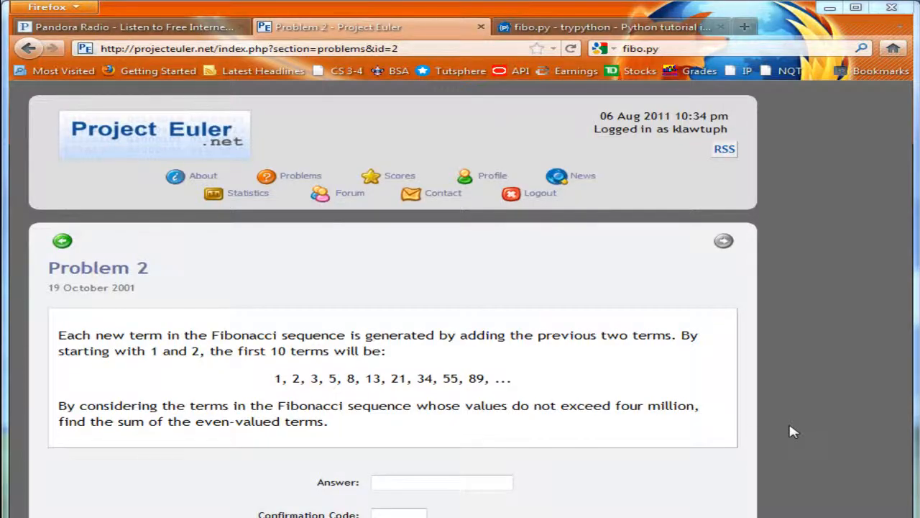
mouse_move(93, 266)
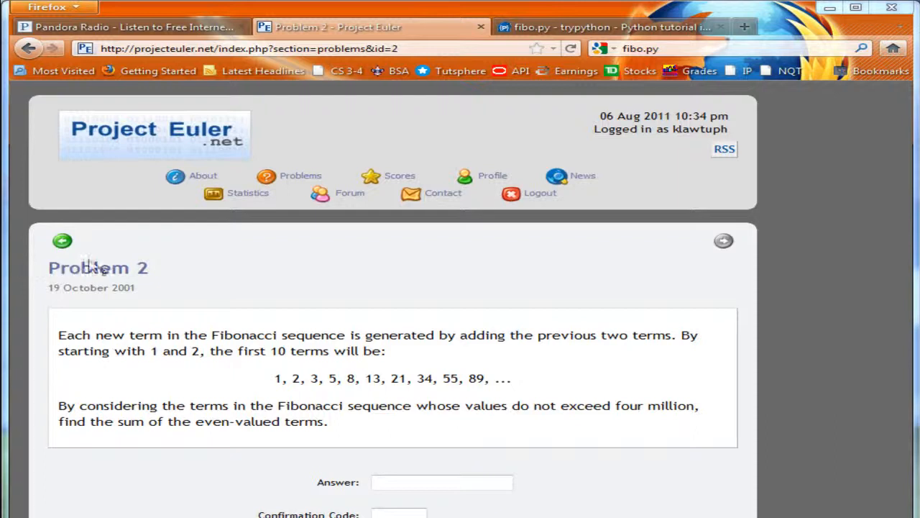
mouse_move(601, 356)
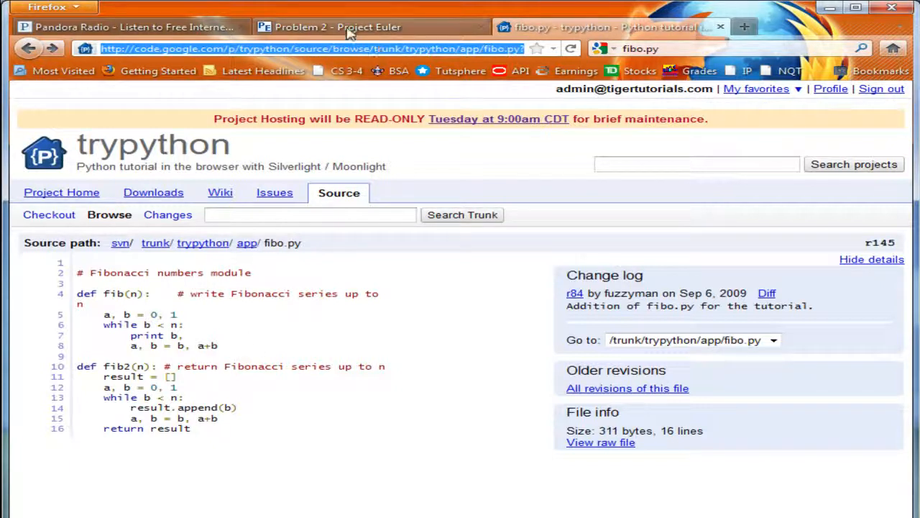
Return to the Project Euler Problem 2 tab, enlarge the page and highlight the even-Fibonacci statement.
click(338, 26)
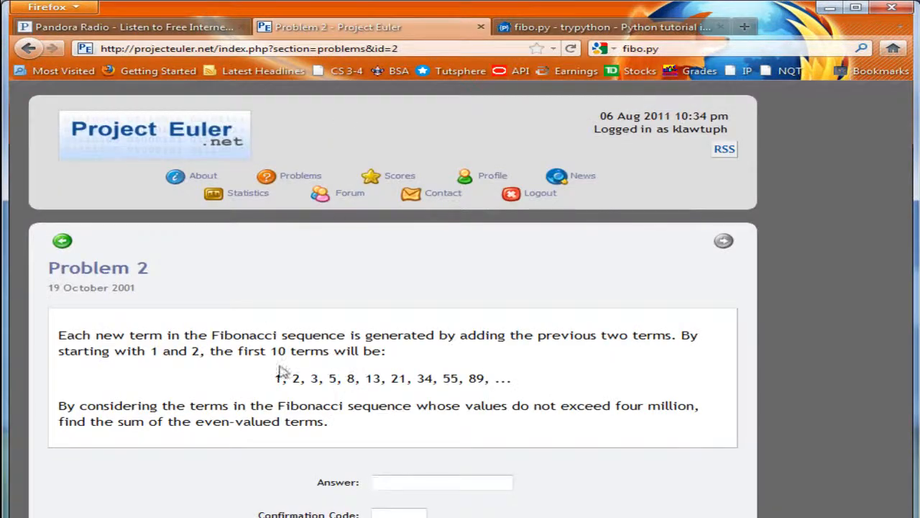
key(ctrl+plus)
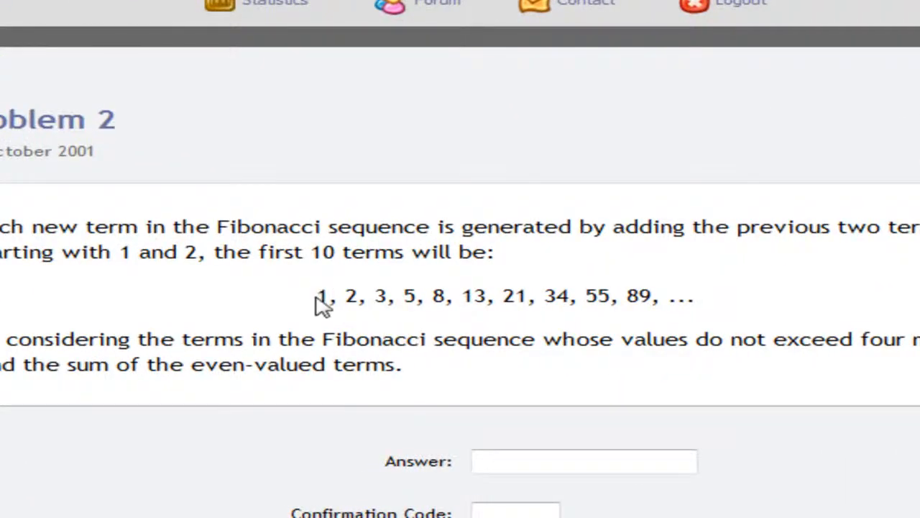
drag(320, 296, 458, 296)
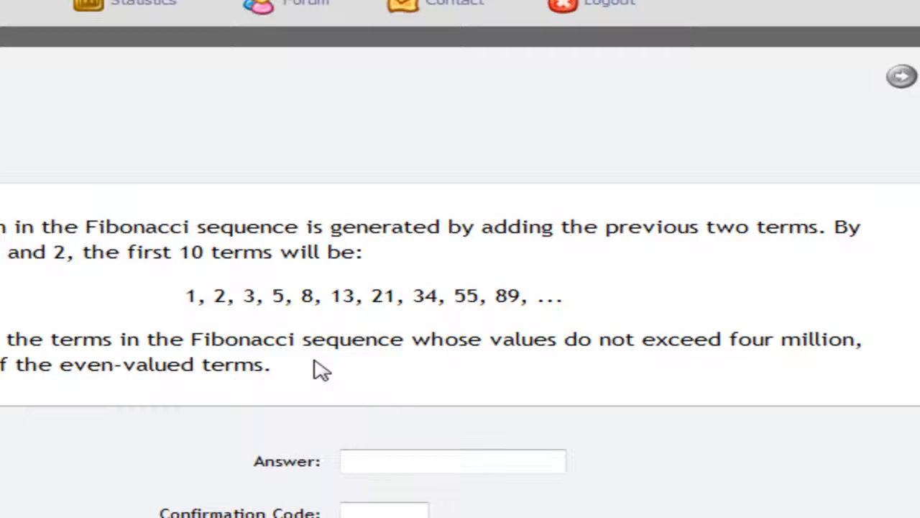
mouse_move(343, 282)
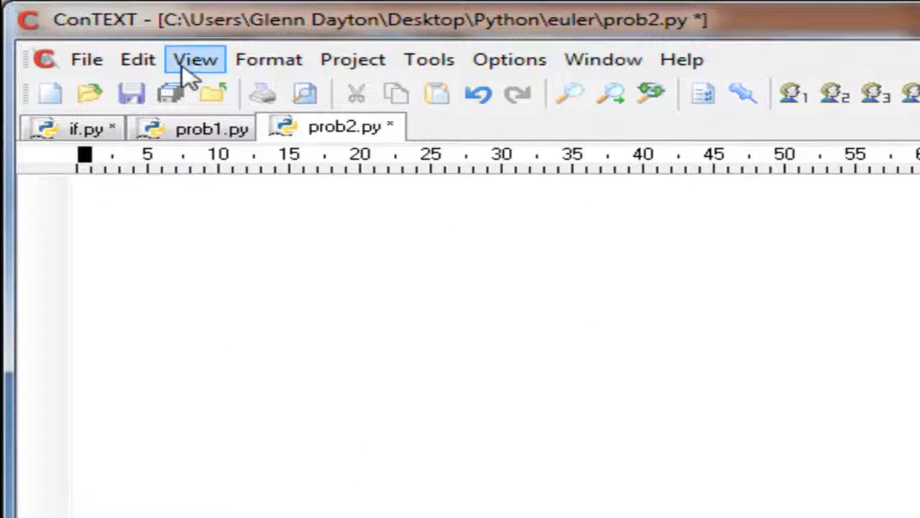
Create a new blank document via File > New.
click(87, 59)
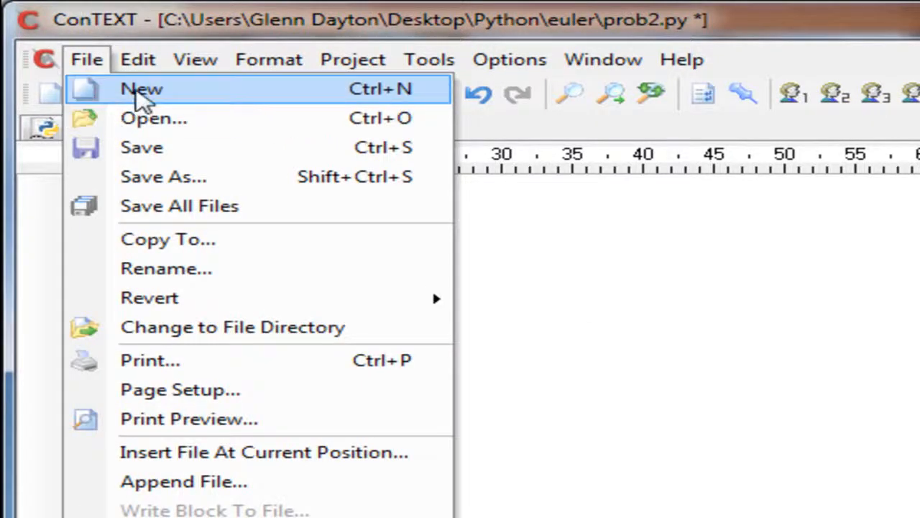
click(141, 89)
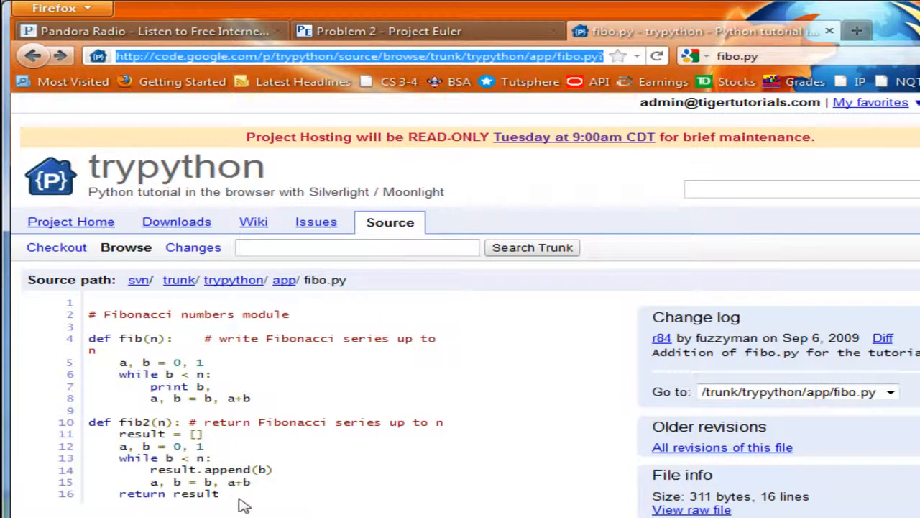
mouse_move(244, 501)
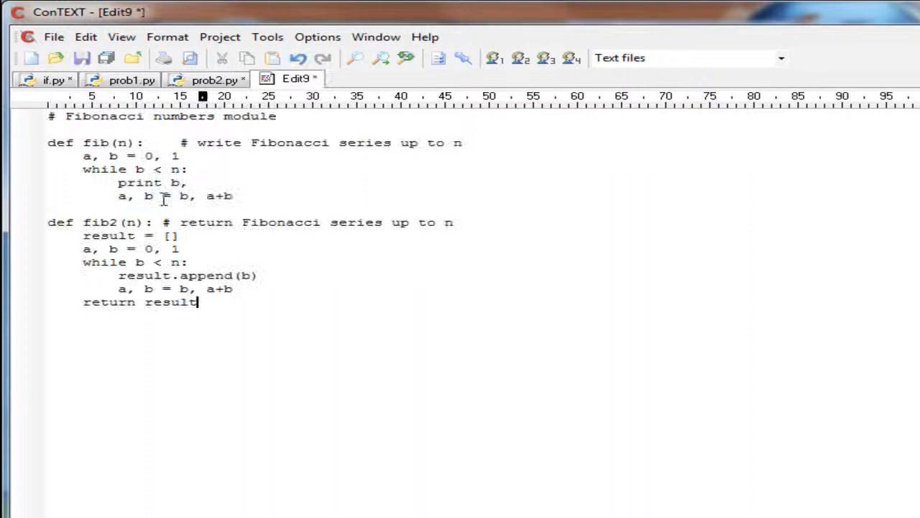
Set the pasted fibo.py code to Python highlighting and start Save As.
click(781, 57)
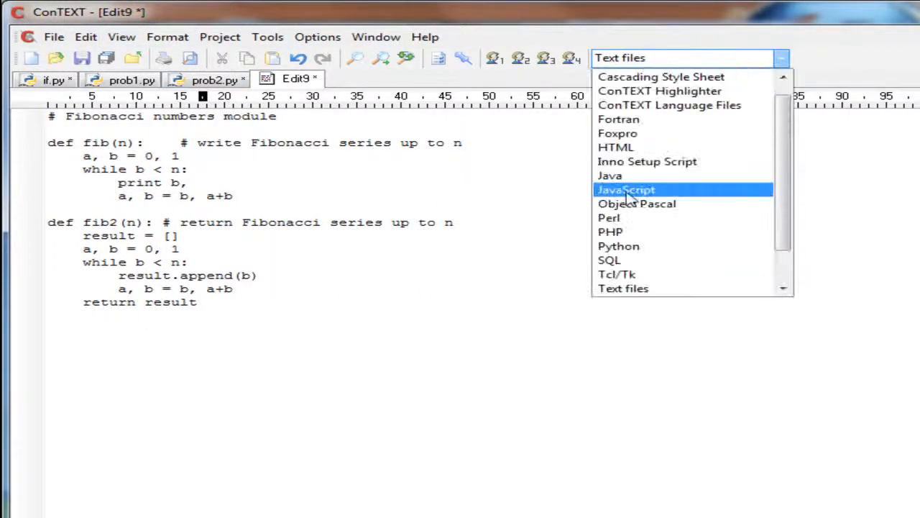
click(53, 37)
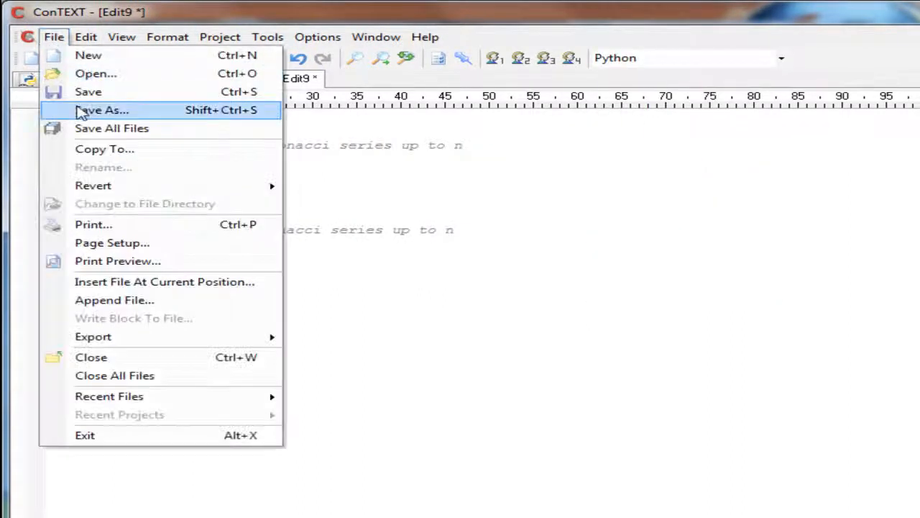
click(101, 109)
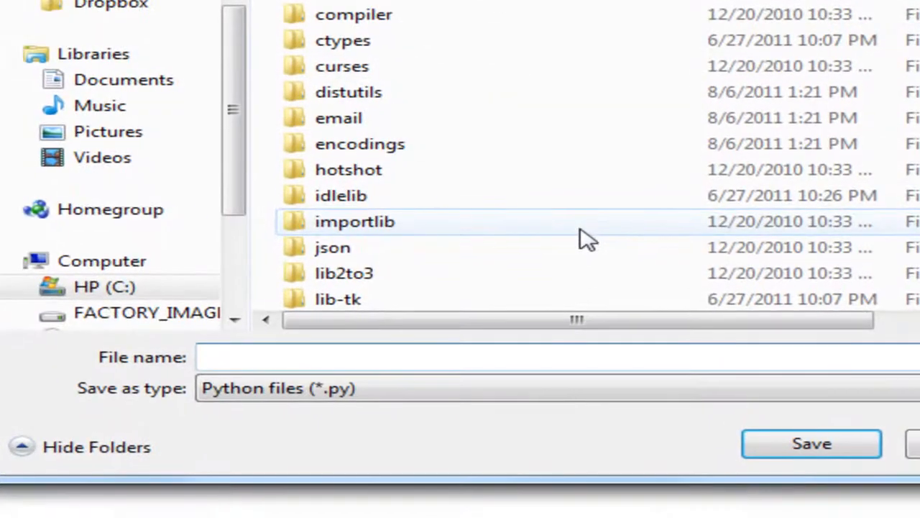
Browse Save As to C:\Python27\Lib, see fibo already exists there, and cancel without saving.
text(fibo.)
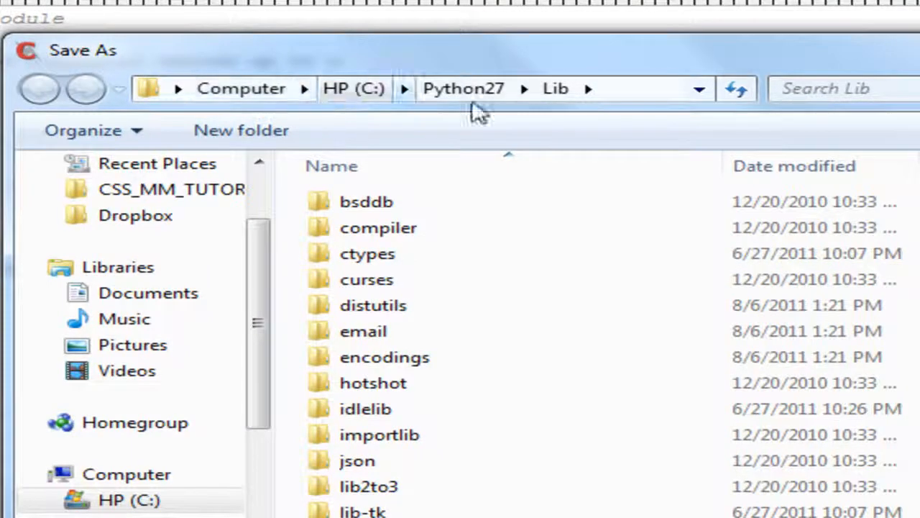
click(353, 88)
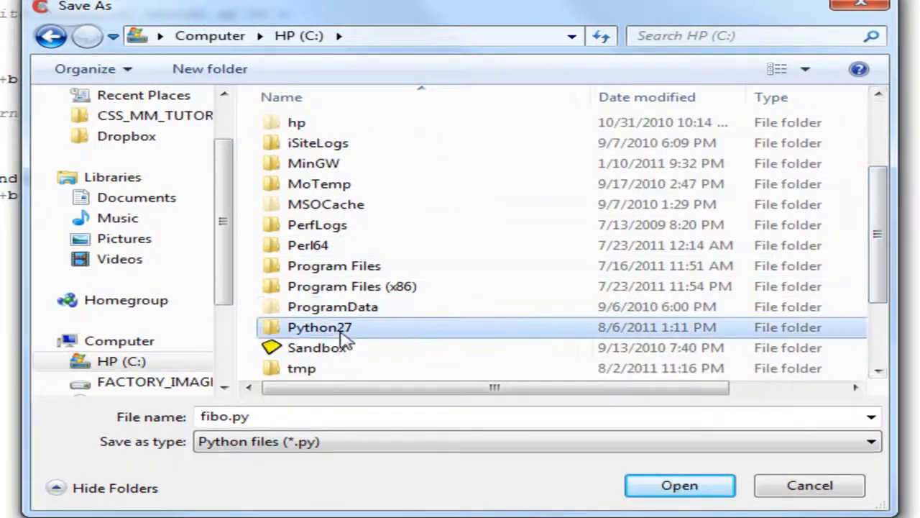
double_click(319, 328)
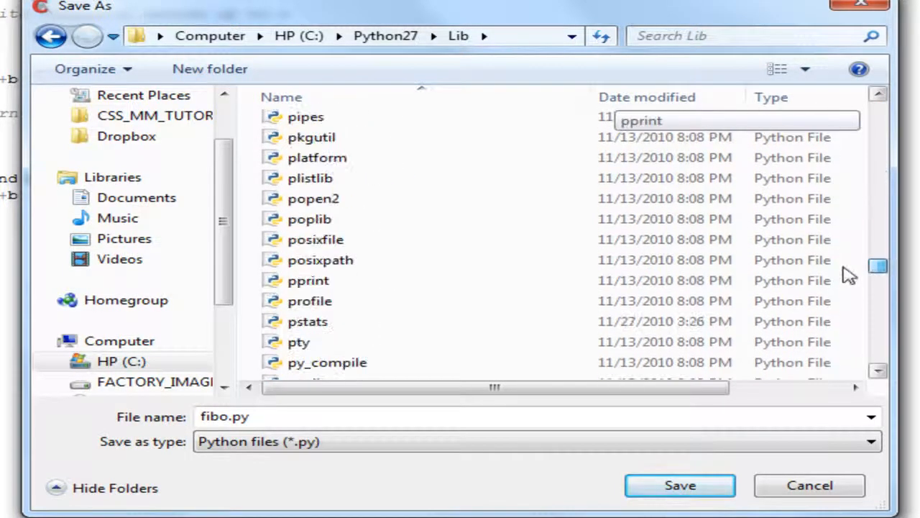
scroll(down, 3)
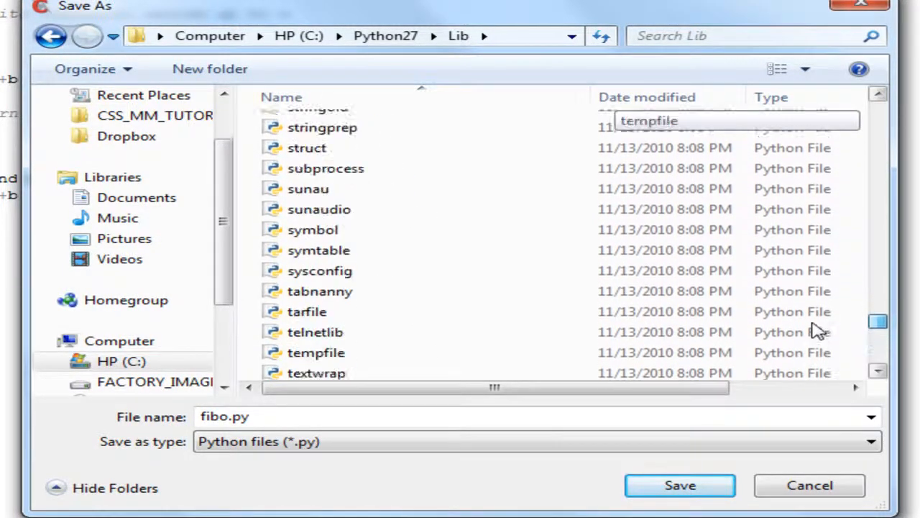
scroll(up, 3)
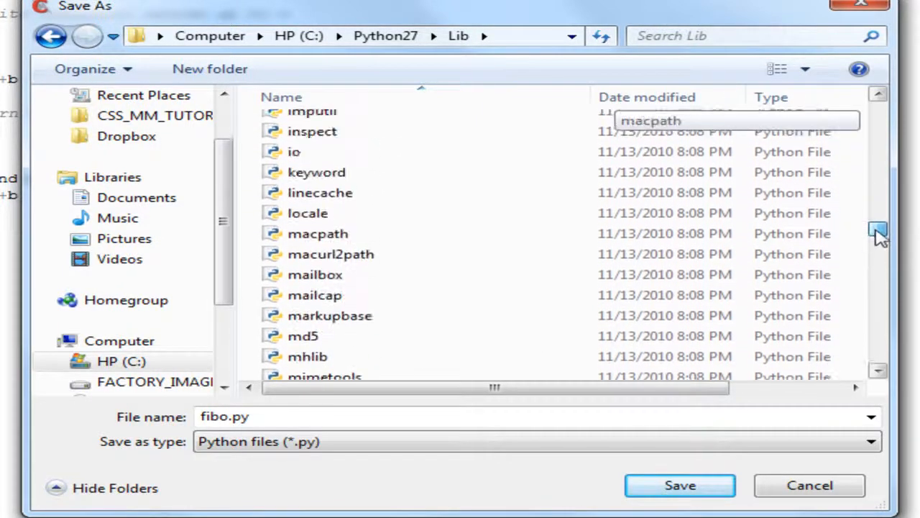
scroll(up, 3)
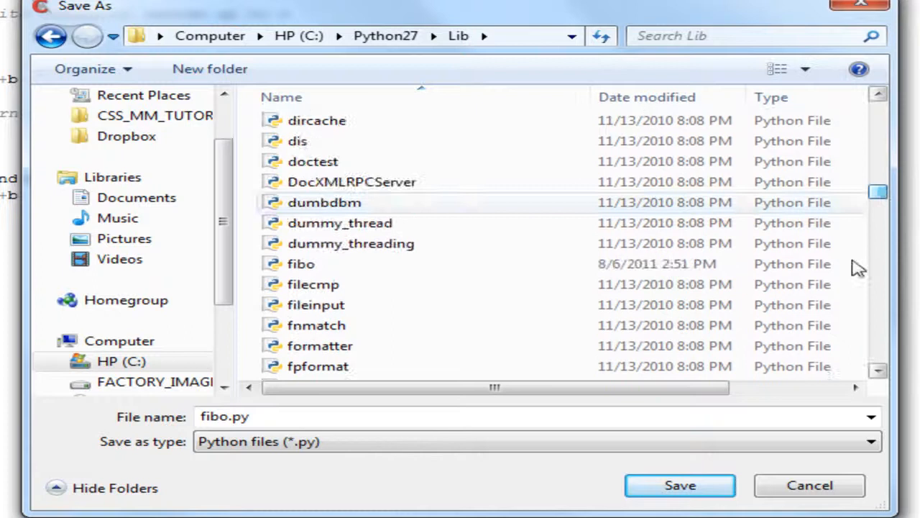
click(302, 265)
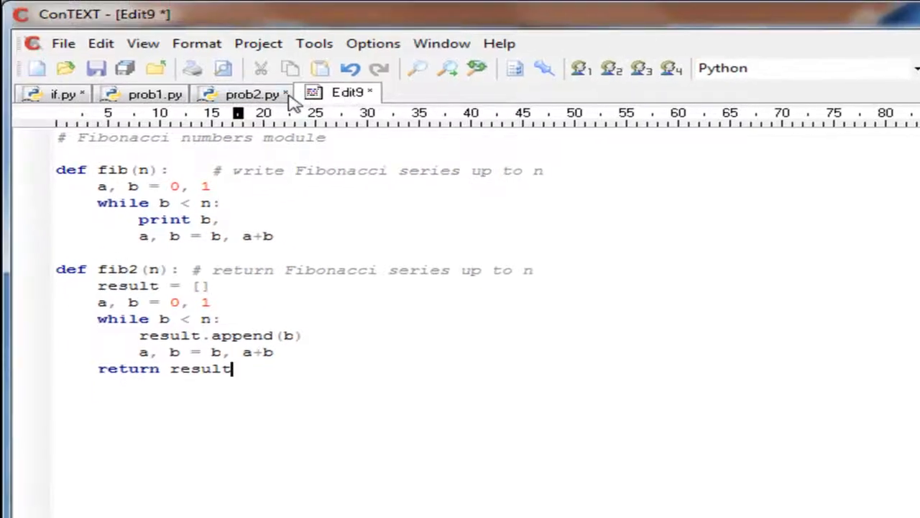
In prob2.py write import fibo, sum = 0 and a = fibo.fibo2(4000000).
click(252, 93)
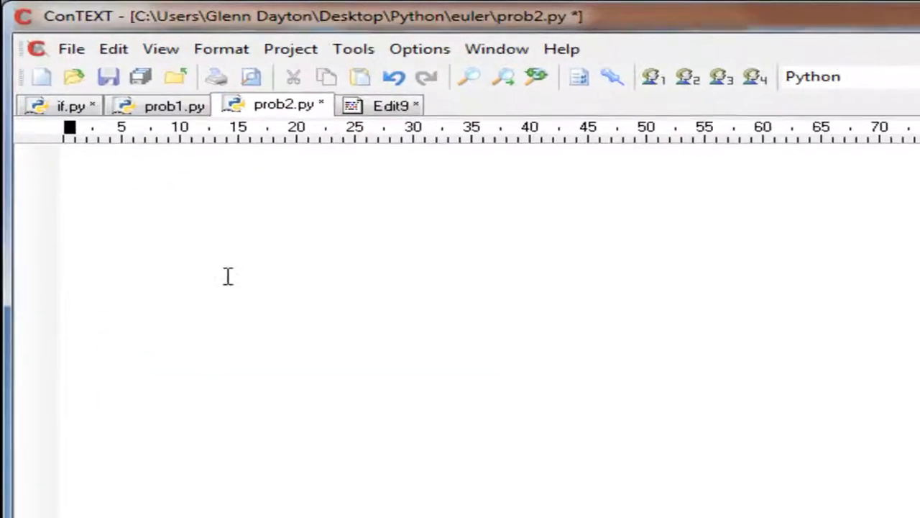
text(sum)
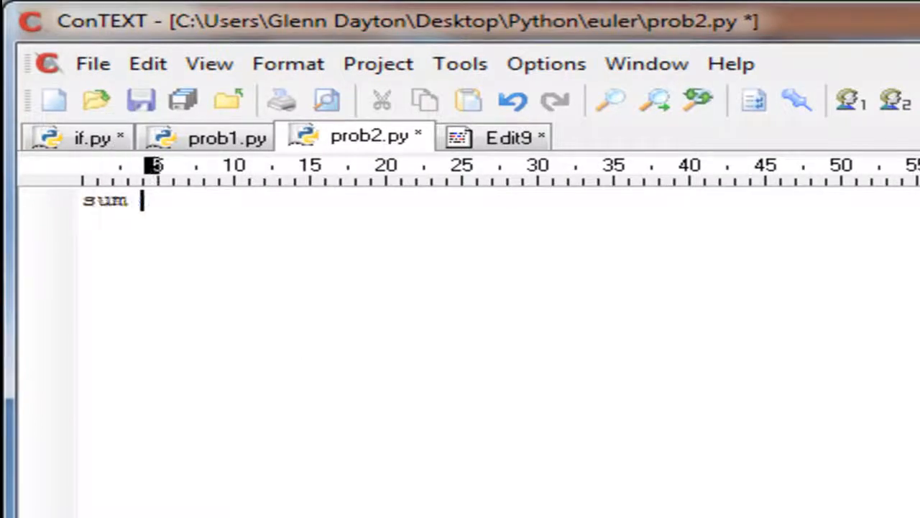
text(= 0)
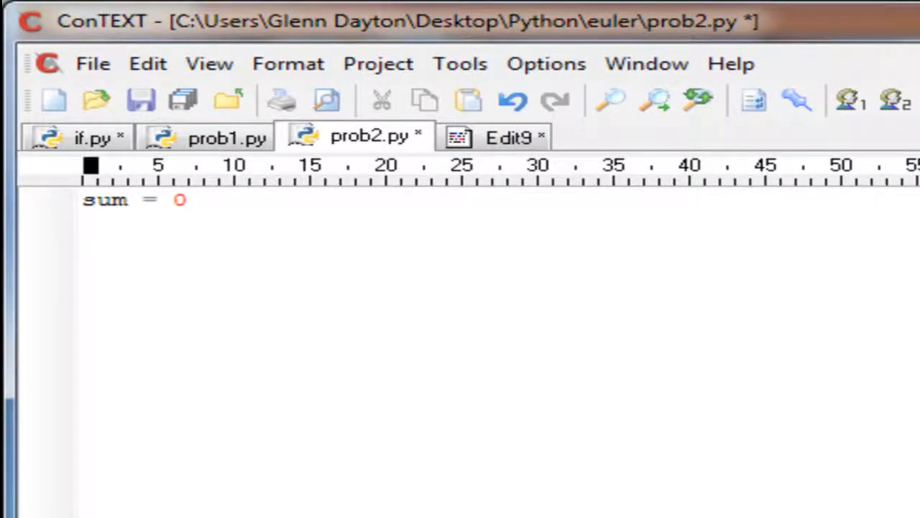
text(a =)
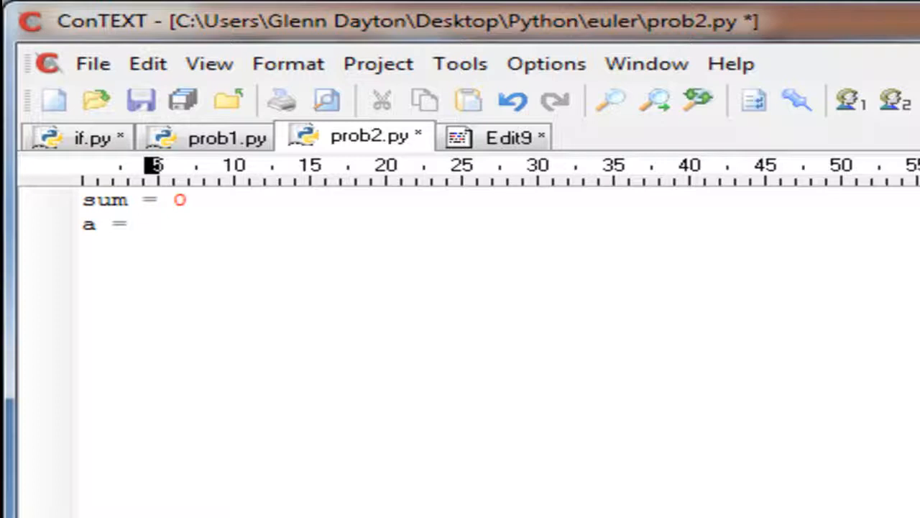
text(fi)
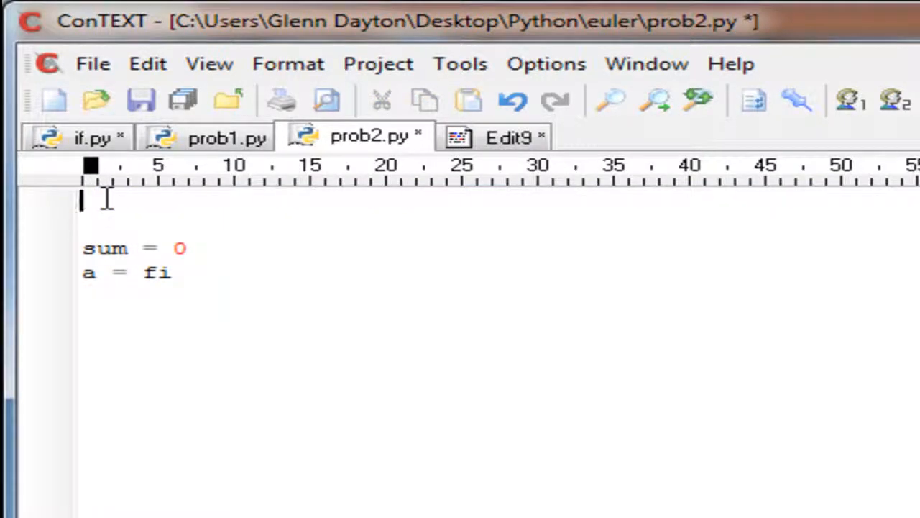
text(import f)
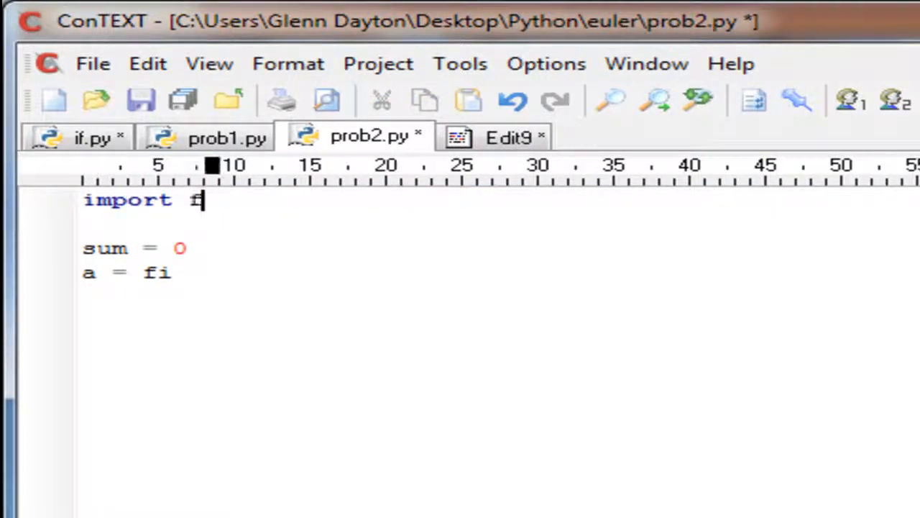
text(ibo)
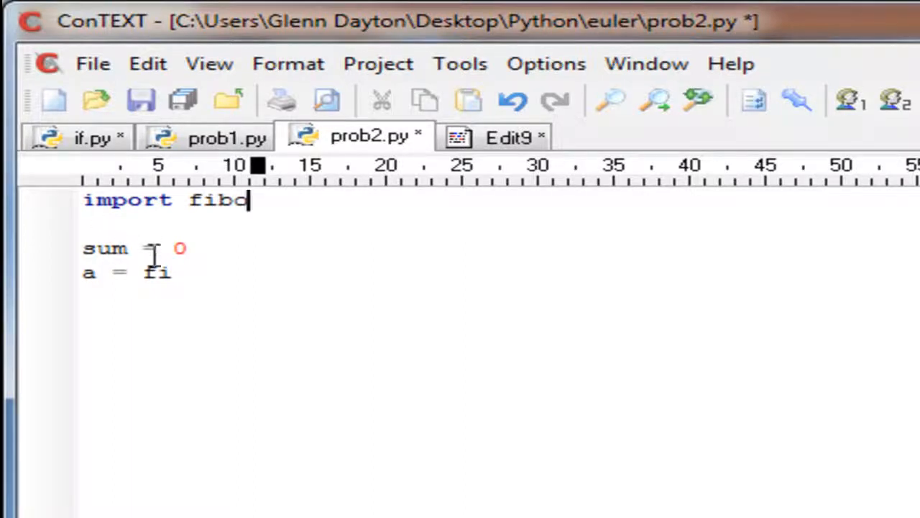
text(bo.)
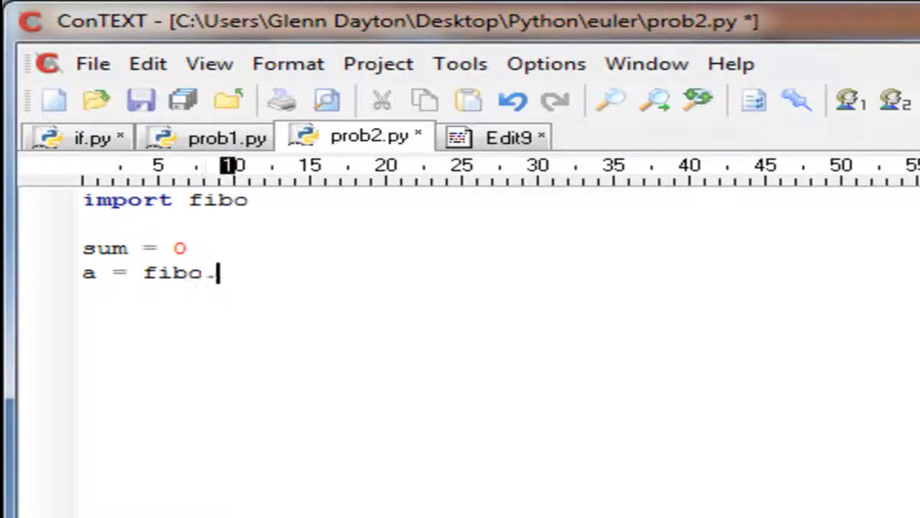
text(fibo2)
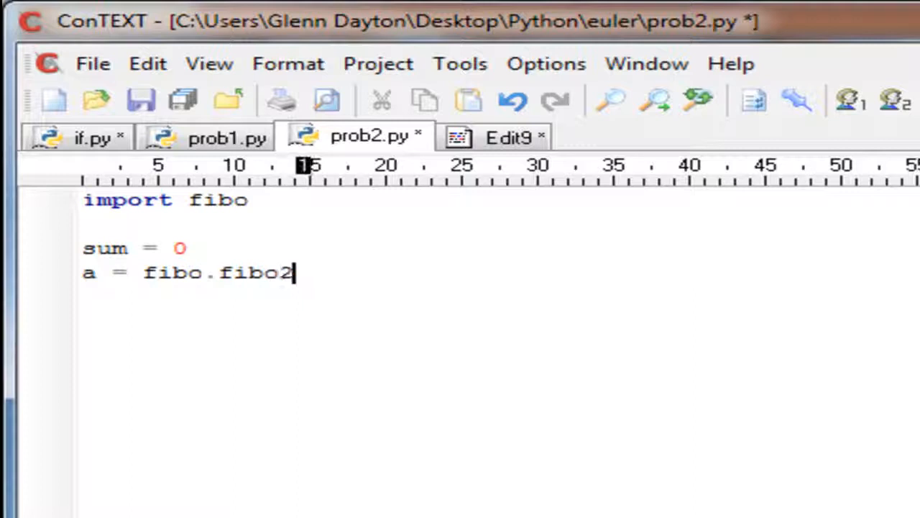
text((40)
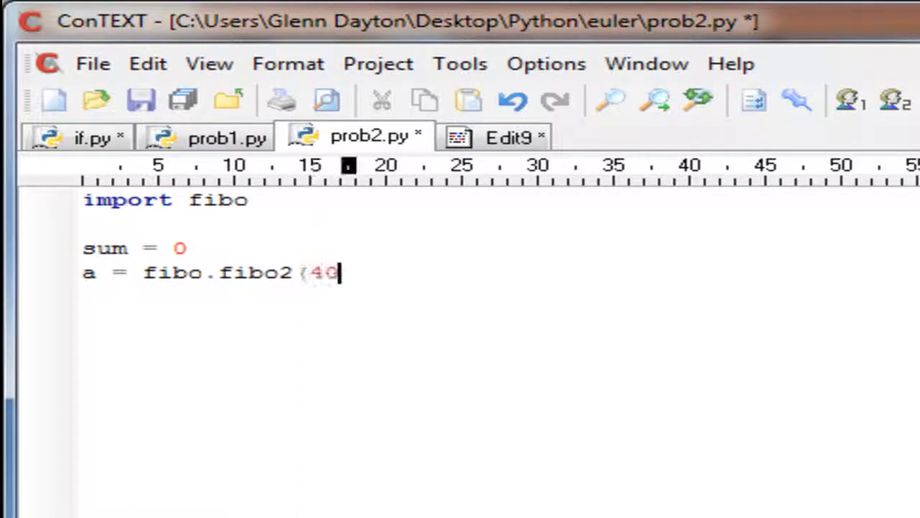
text(00000)
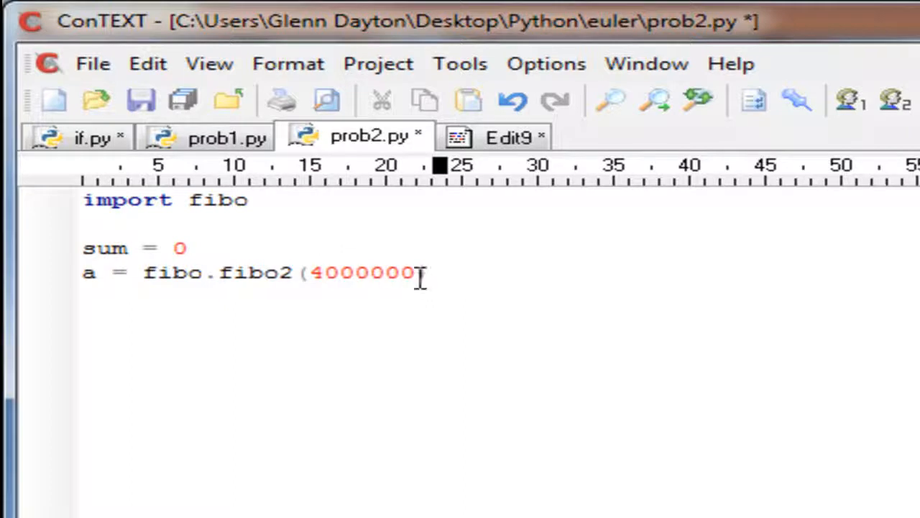
text())
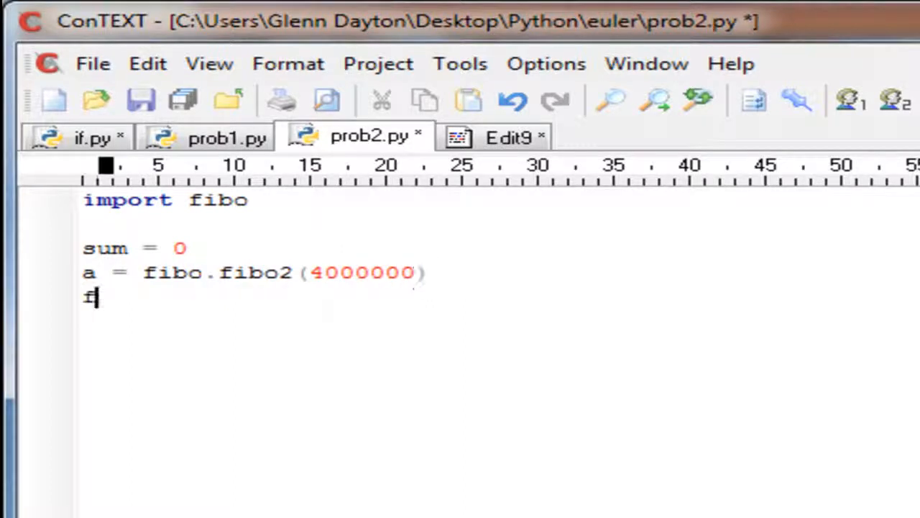
Add the loop for i in a: if i%2 == 0: sum += i, followed by print.
text(or i i)
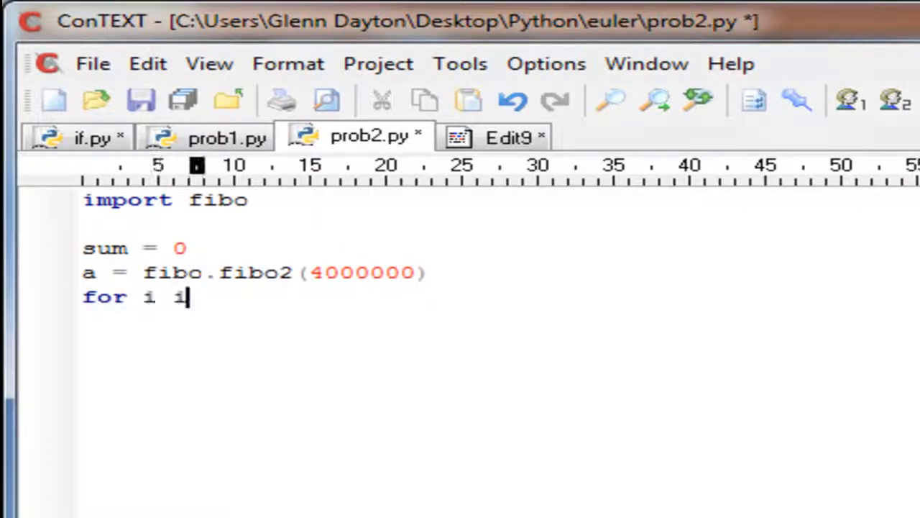
text(n a:)
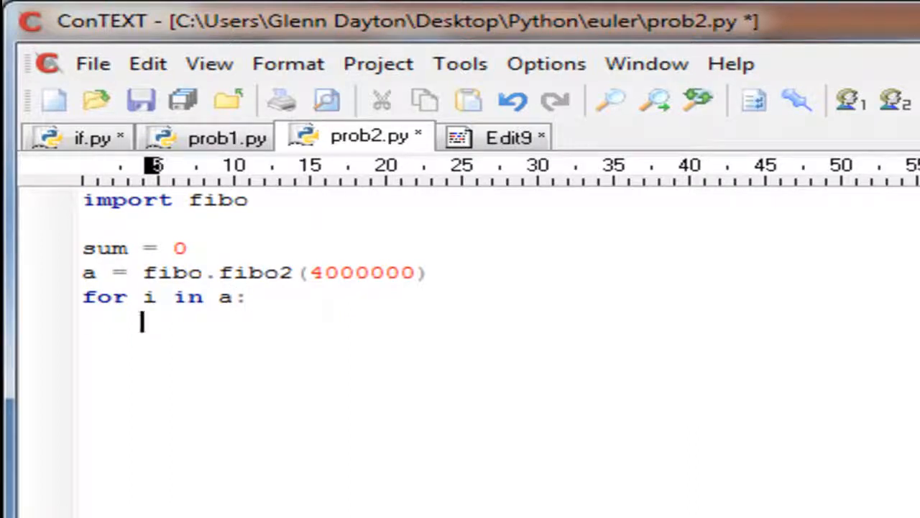
text(if i)
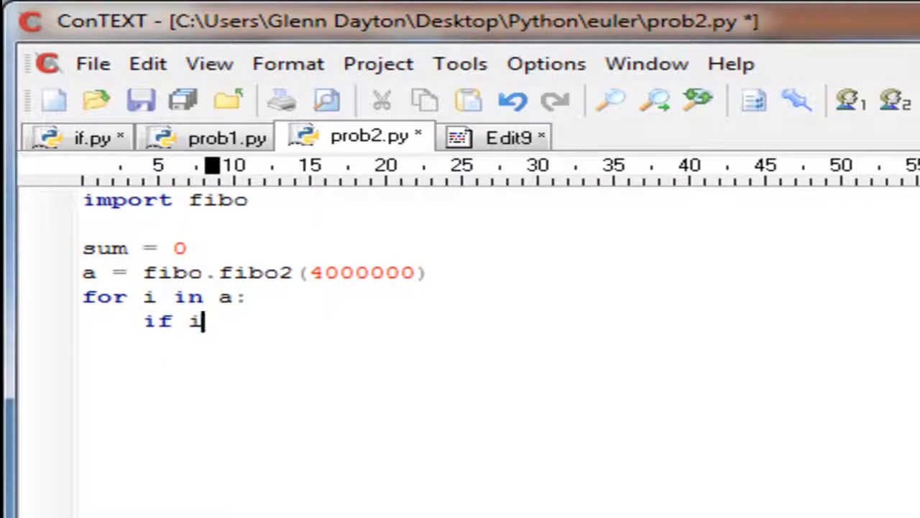
text(%2)
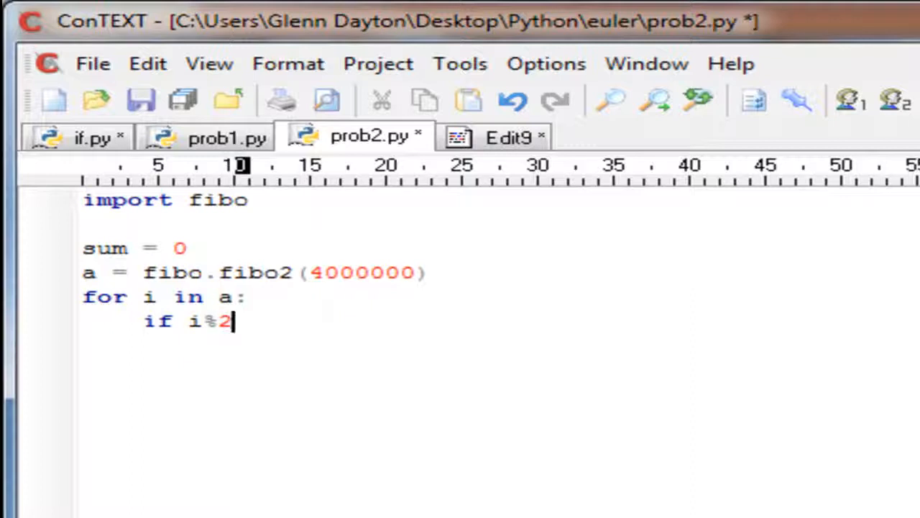
text(== 0 :)
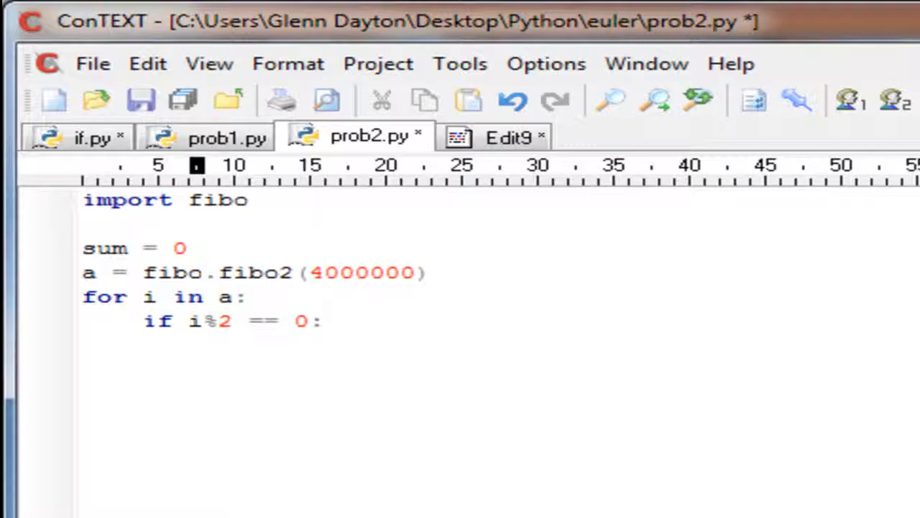
text(sum +)
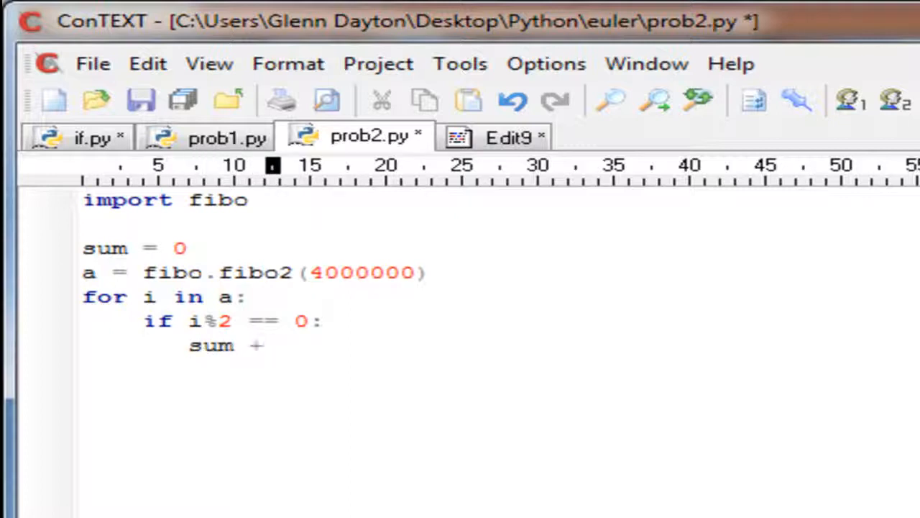
text(=)
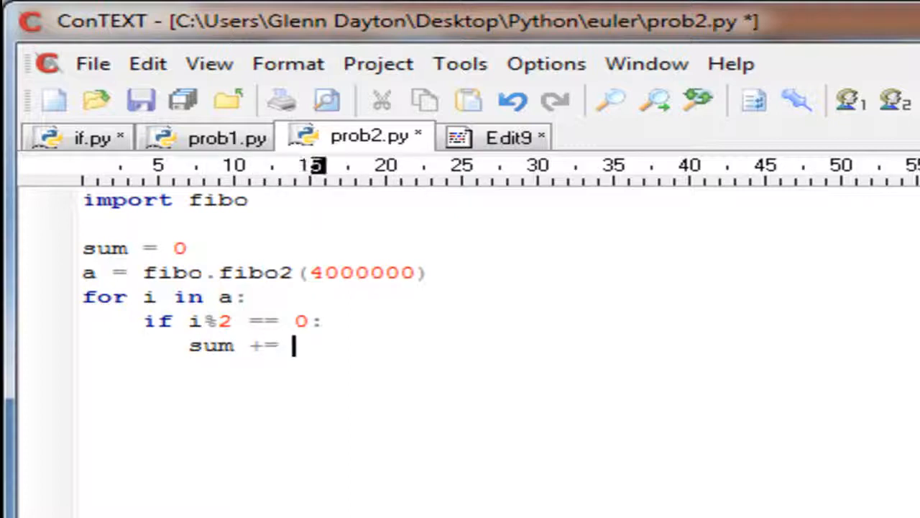
text(i)
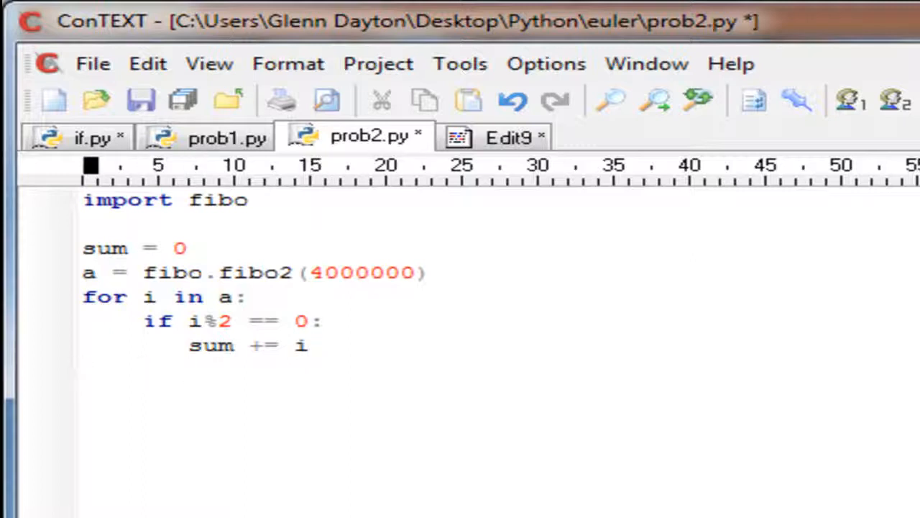
text(print)
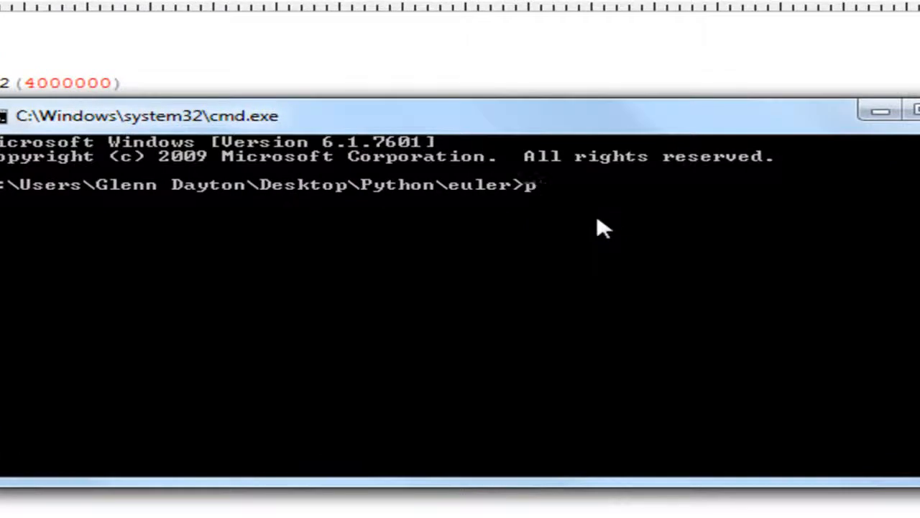
Run python prob2.py in cmd, which fails with AttributeError: no attribute 'fibo2'.
text(yt)
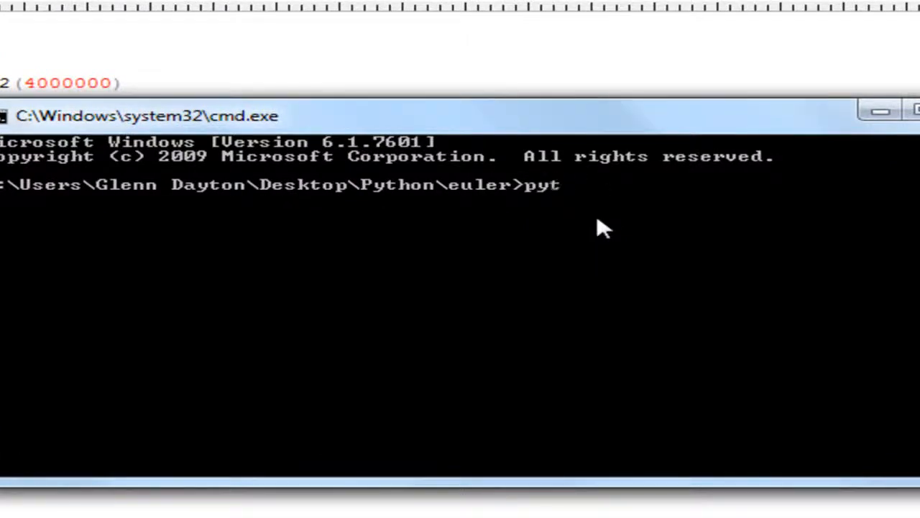
text(hon s)
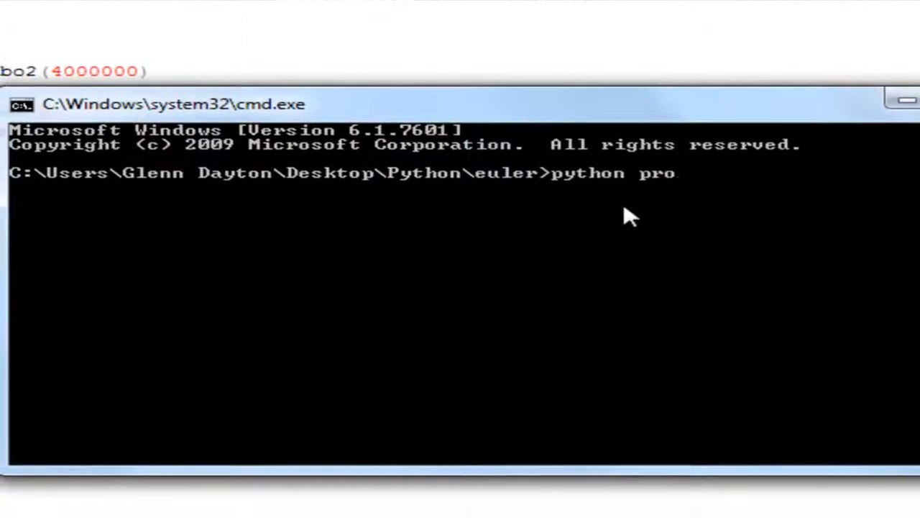
text(b2.p)
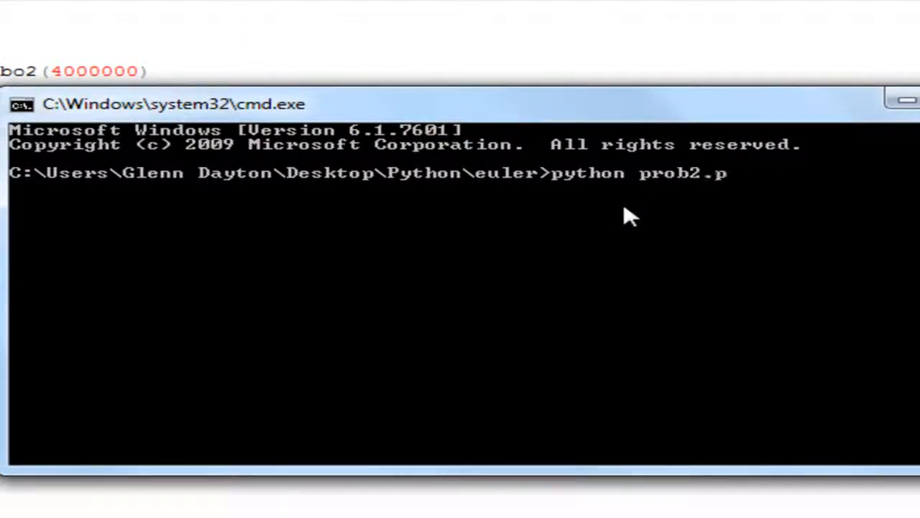
key(Return)
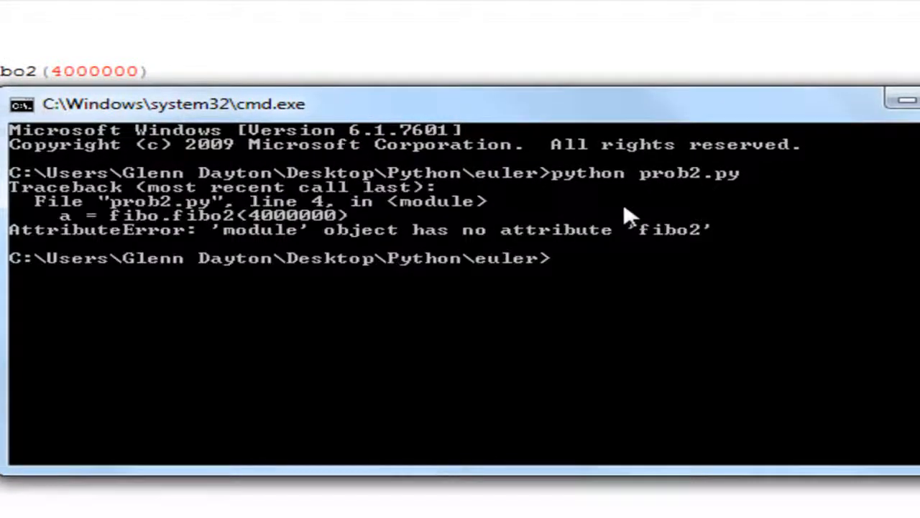
mouse_move(208, 230)
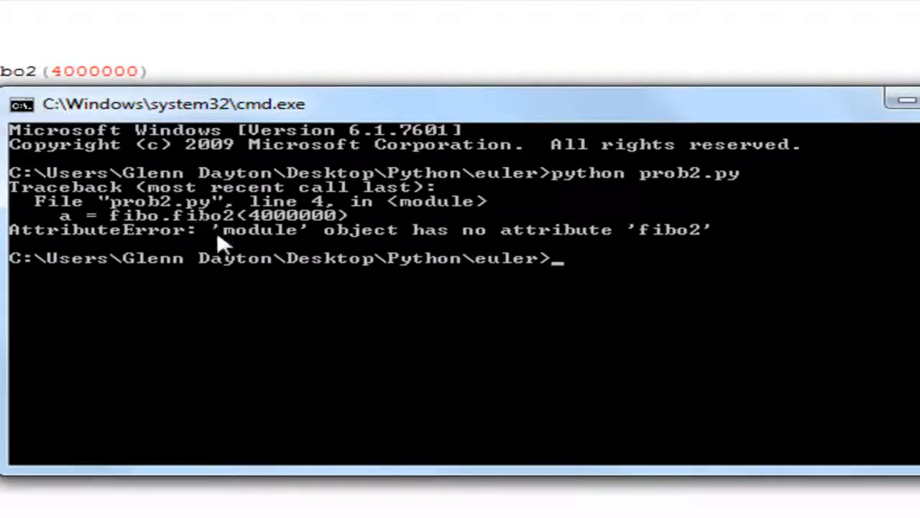
mouse_move(228, 230)
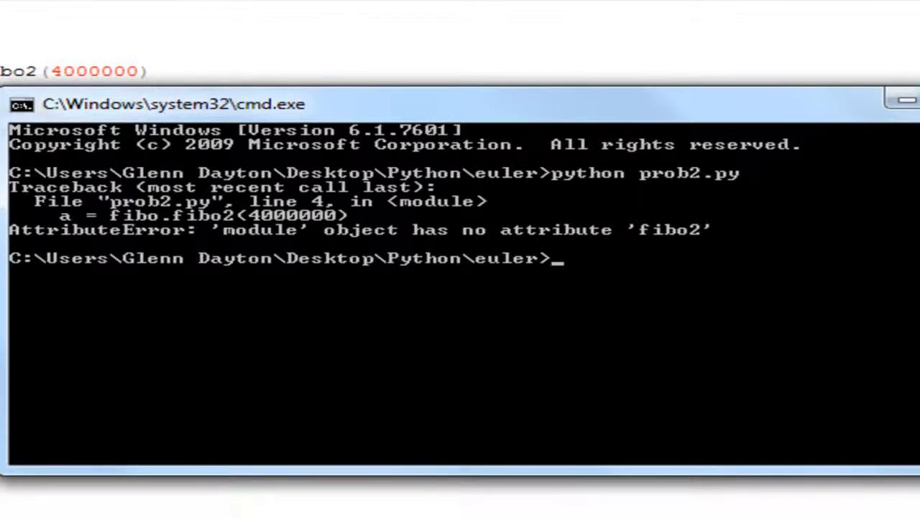
Run python prob2.py again in cmd, now printing the result 4613732.
click(476, 34)
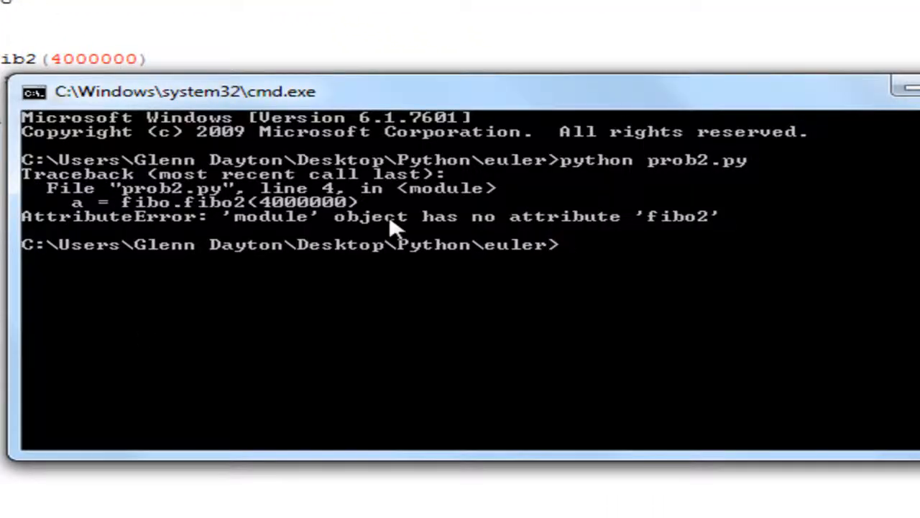
text(python)
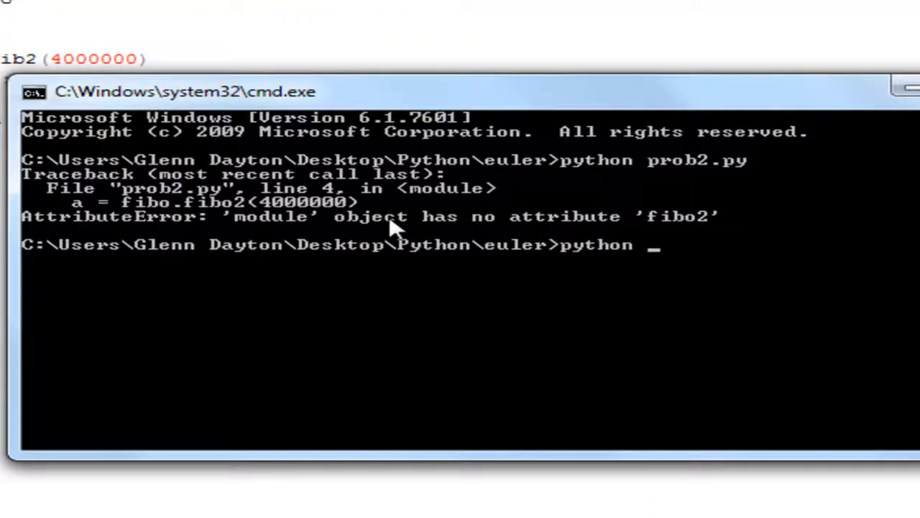
text(bro)
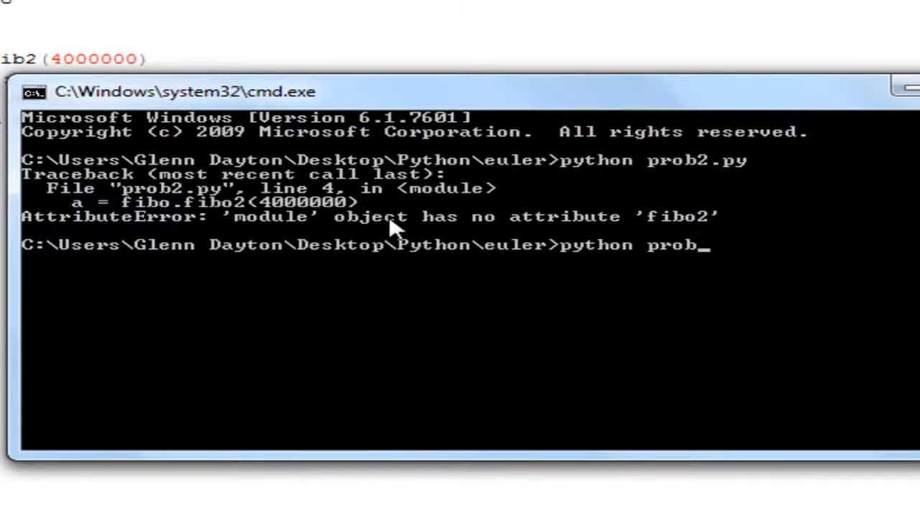
text(2.)
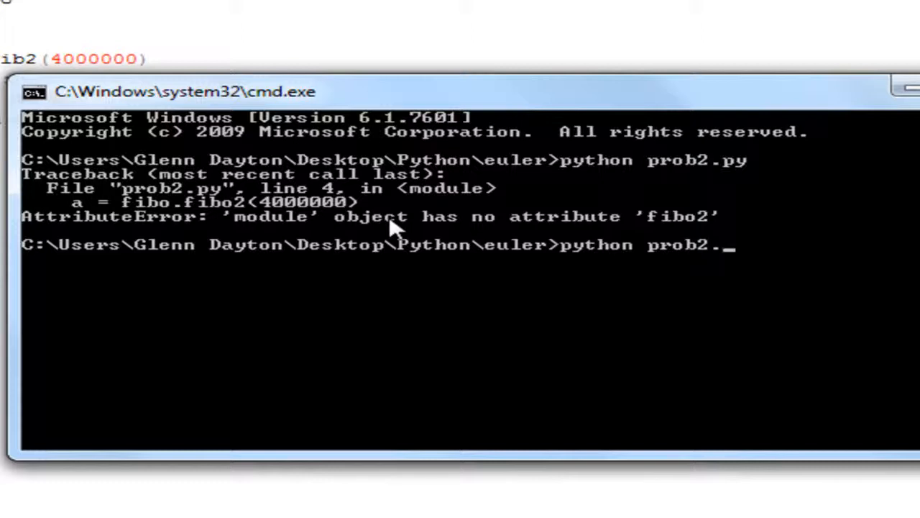
key(Return)
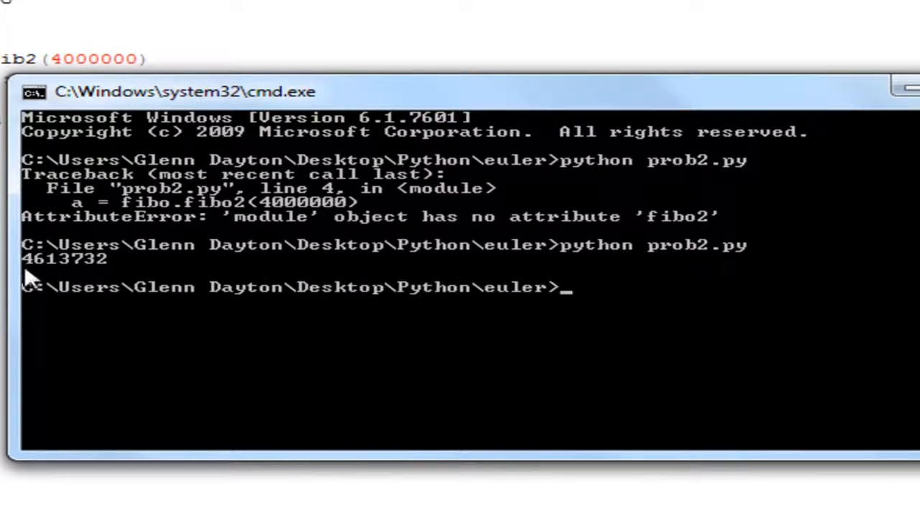
mouse_move(72, 270)
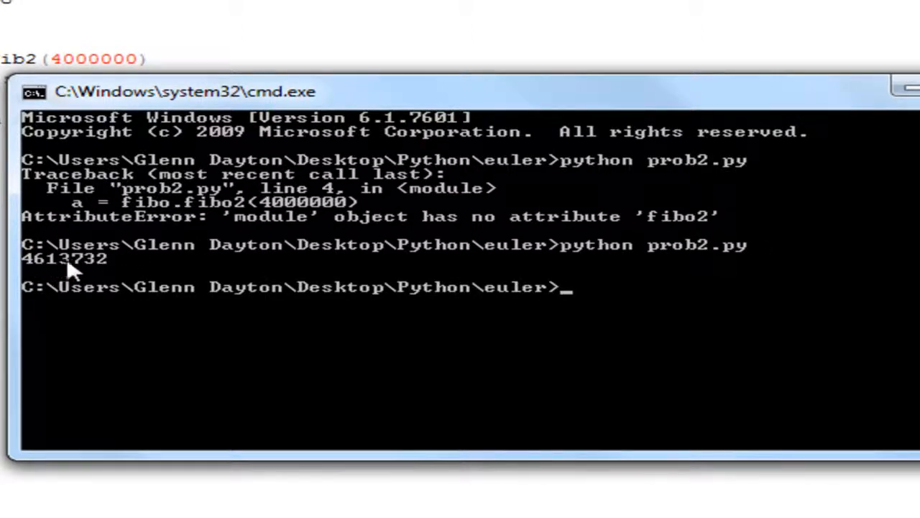